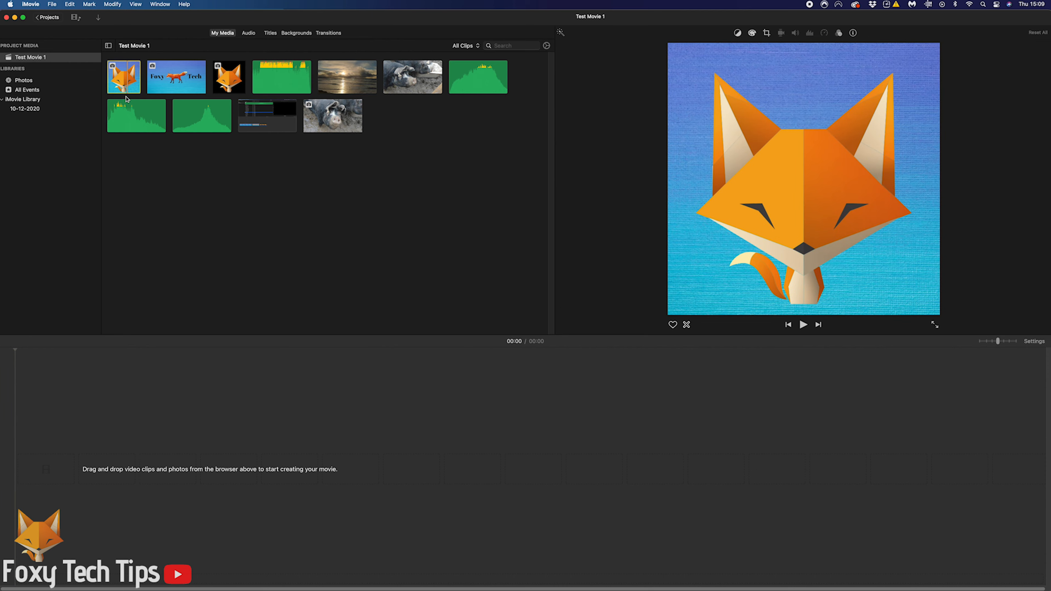
Step: Drag the three fox clips from My Media onto the Test Movie 1 timeline, then bring up File's sharing commands
{"action": "left_click_drag", "start_coordinate": [123, 77], "coordinate": [241, 472]}
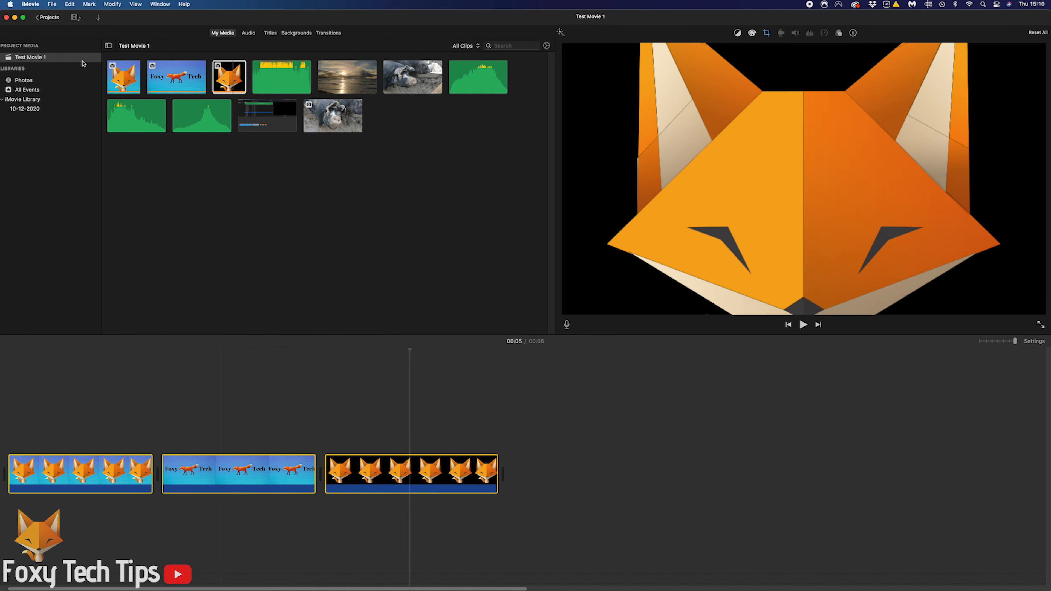
{"action": "left_click", "coordinate": [52, 4]}
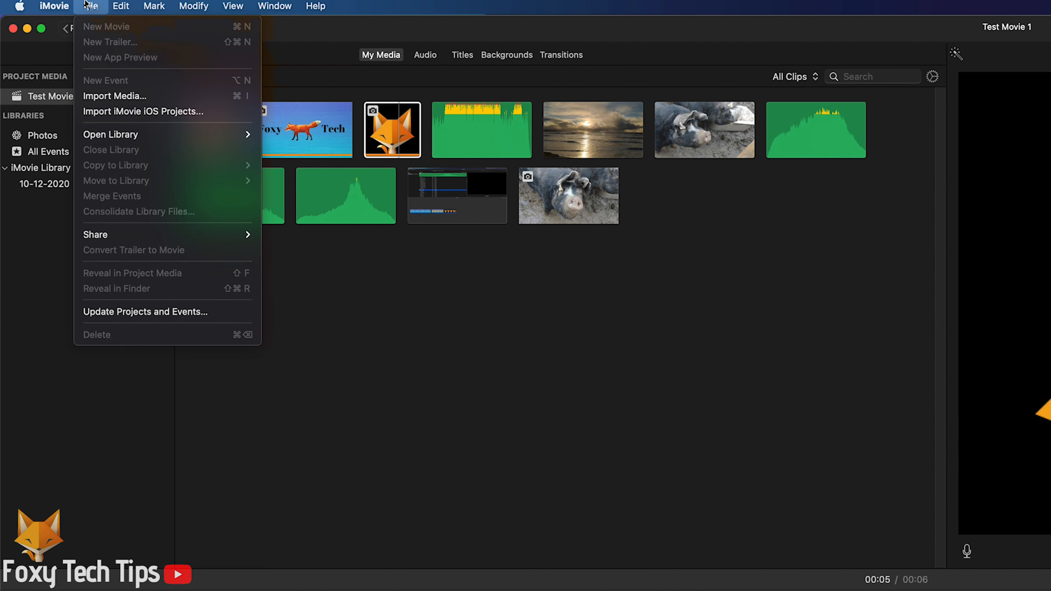
{"action": "mouse_move", "coordinate": [96, 233]}
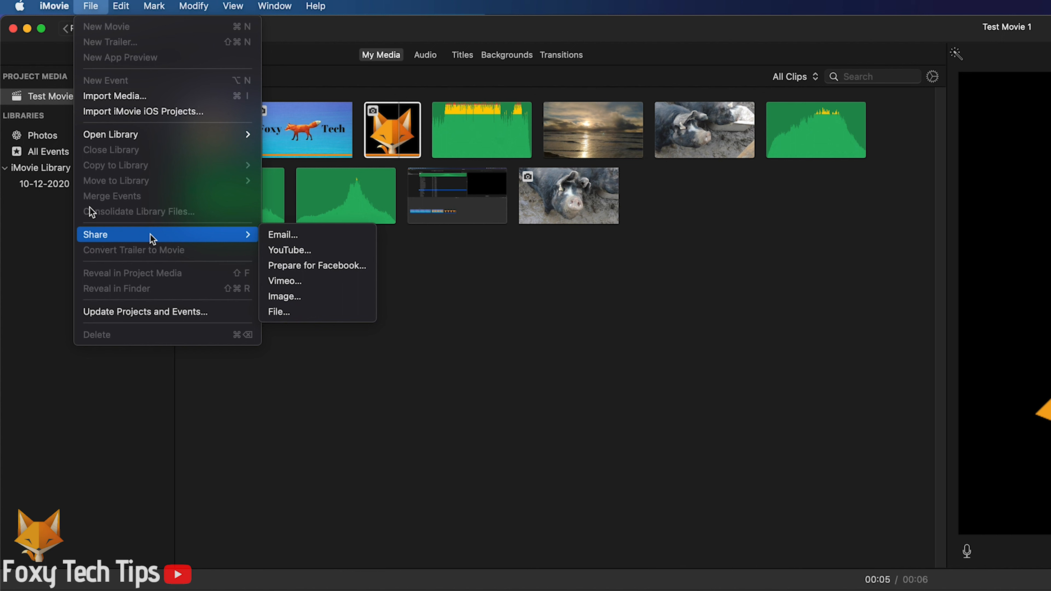
{"action": "mouse_move", "coordinate": [299, 312]}
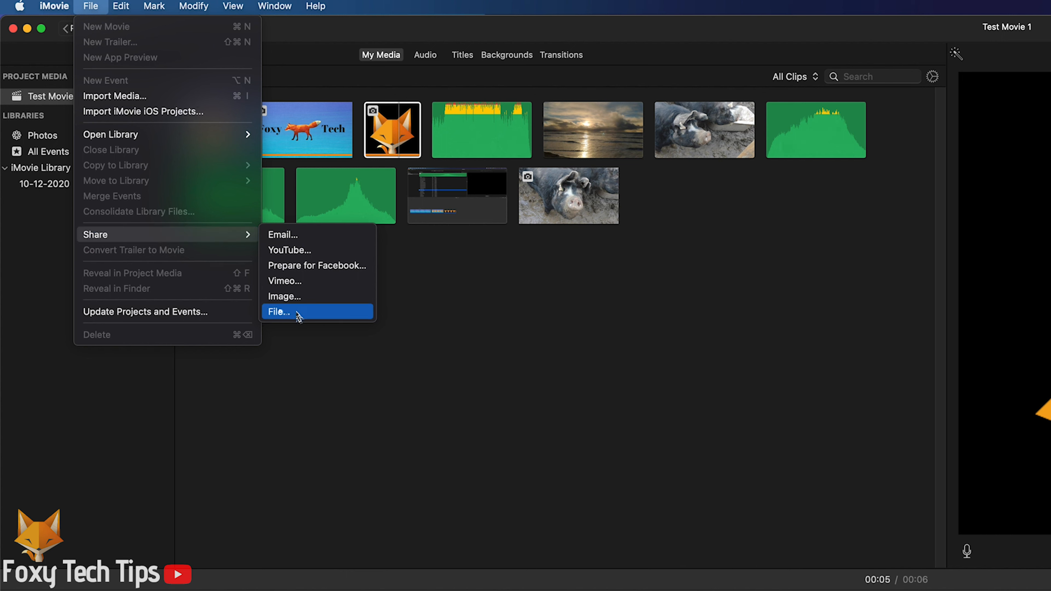
Step: Export to file titled 'merged clips' at 1080p, high quality, faster compression, and proceed to Next
{"action": "left_click", "coordinate": [278, 311]}
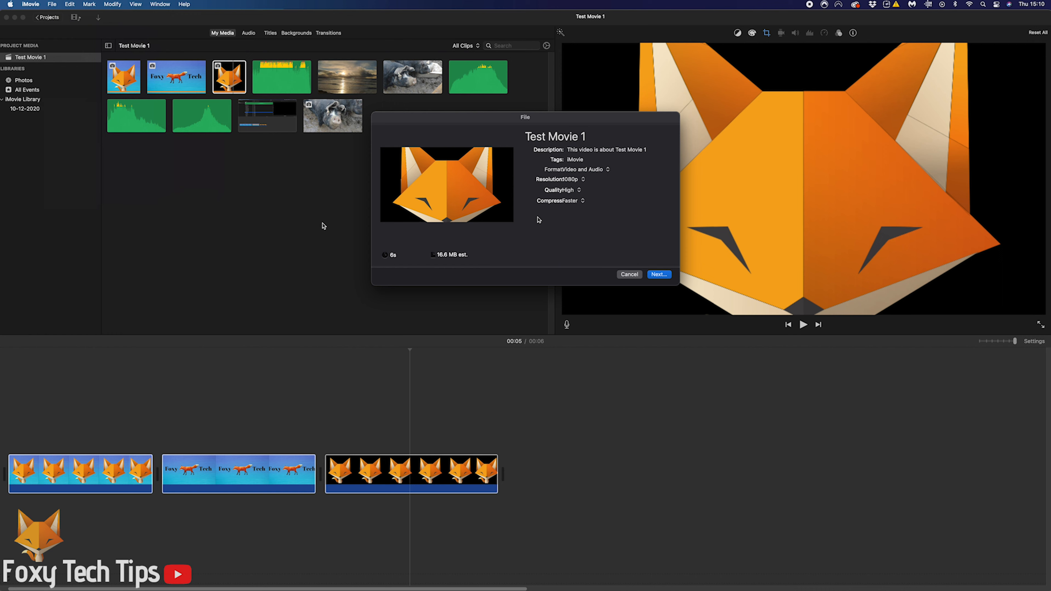
{"action": "type", "text": "m"}
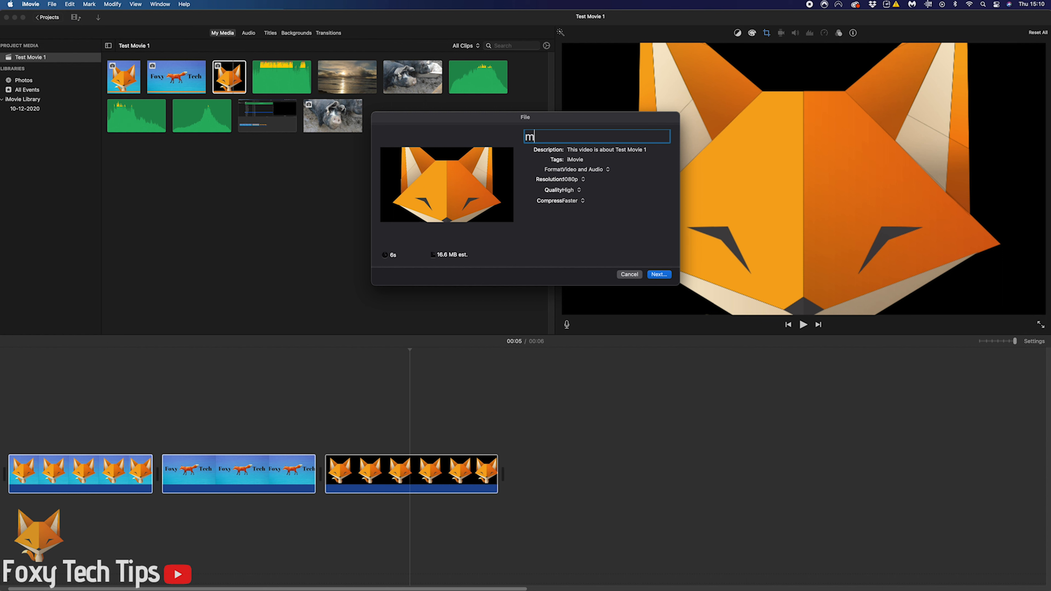
{"action": "type", "text": "erged clips"}
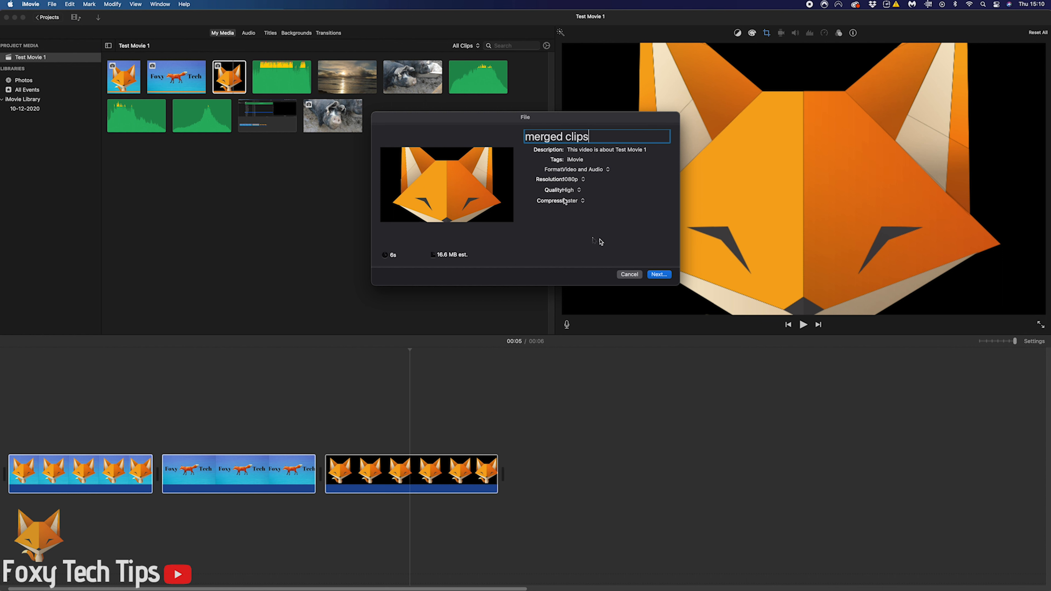
{"action": "left_click", "coordinate": [658, 275]}
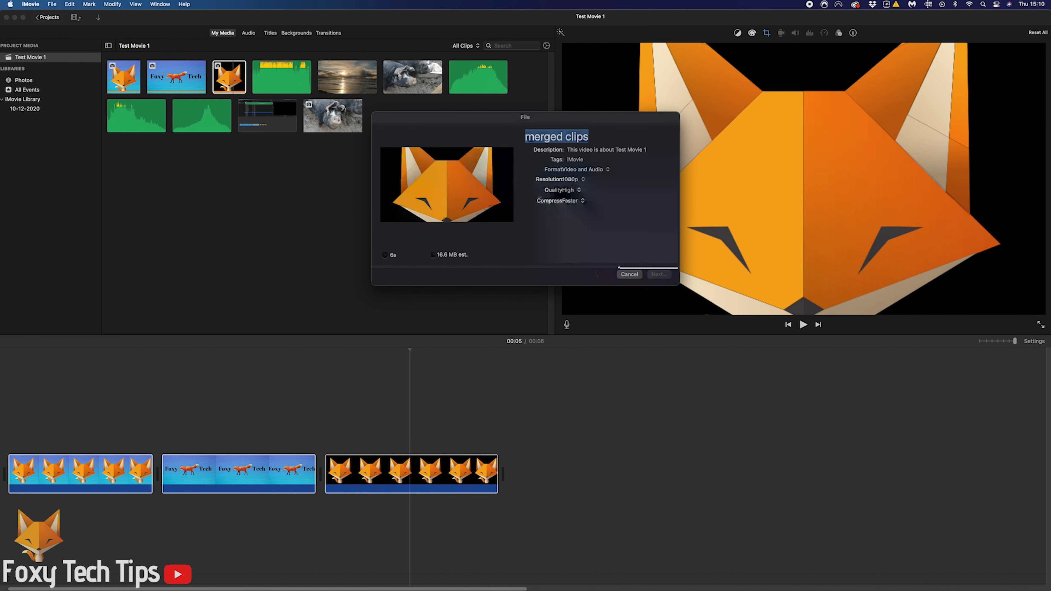
Step: Save the export, then show merged clips.mp4 (14.8 MB) in the import browser's Desktop listing
{"action": "left_click", "coordinate": [629, 274]}
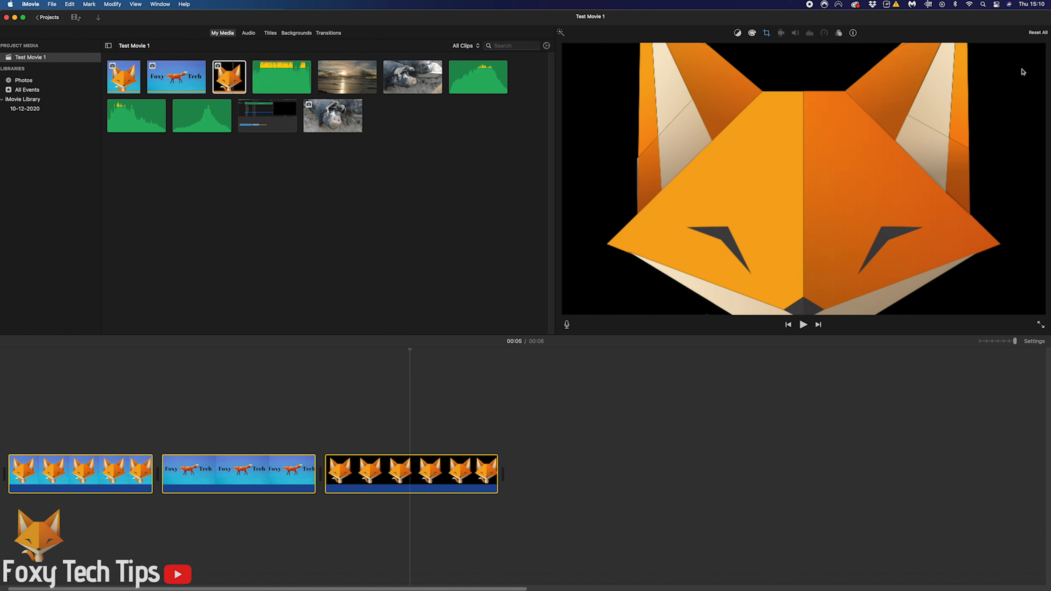
{"action": "mouse_move", "coordinate": [1026, 53]}
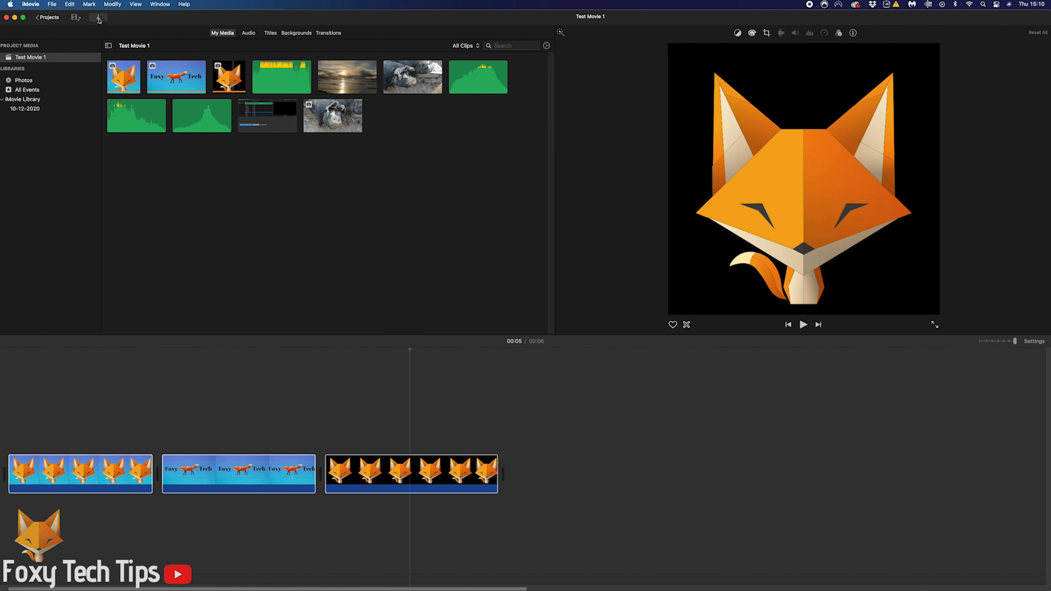
{"action": "left_click", "coordinate": [98, 17]}
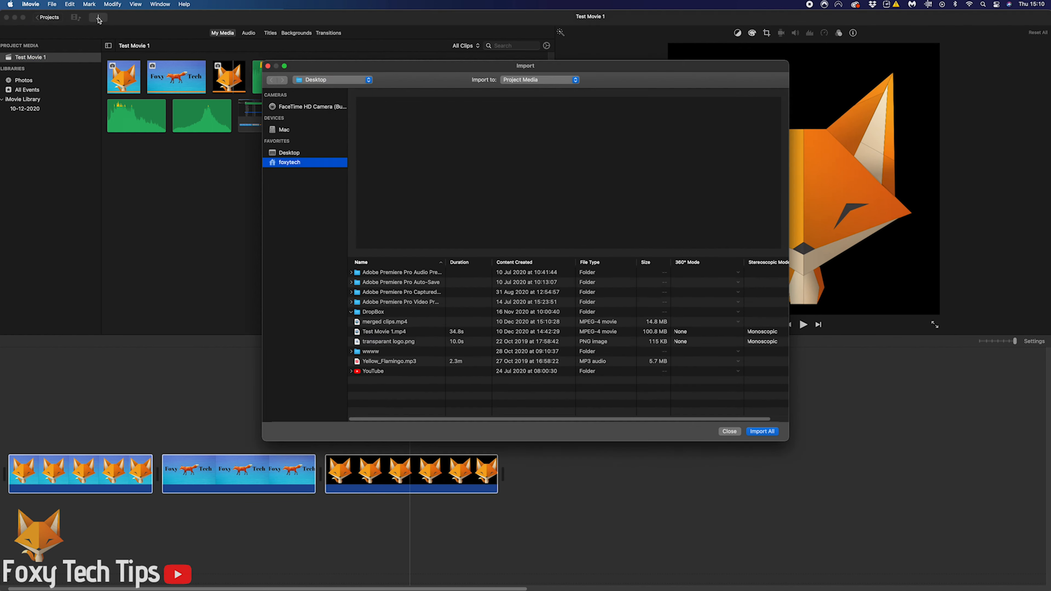